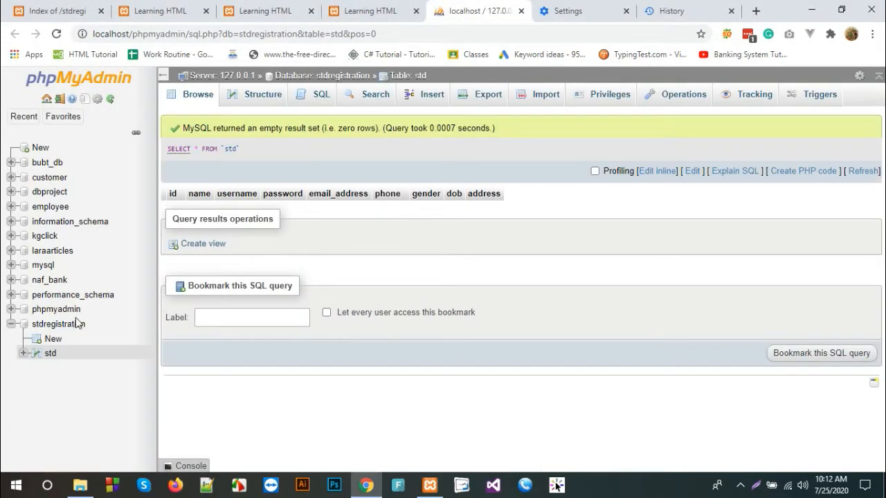
pyautogui.moveTo(49, 352)
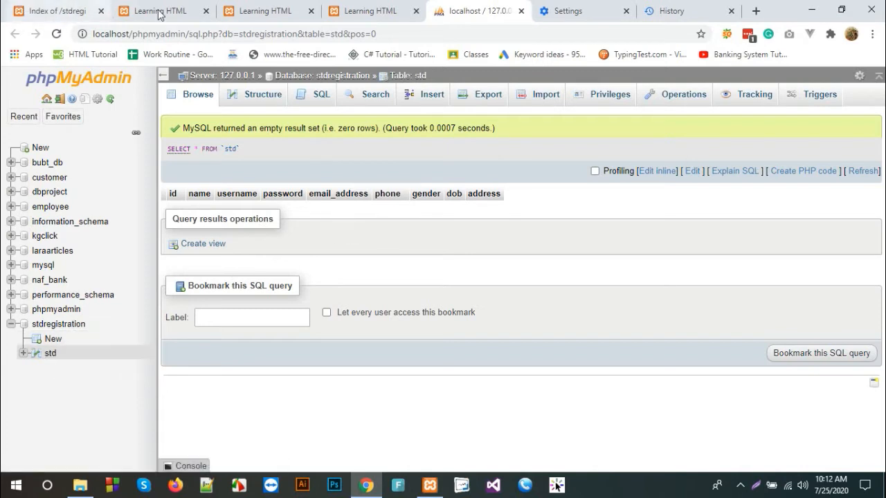
pyautogui.click(163, 11)
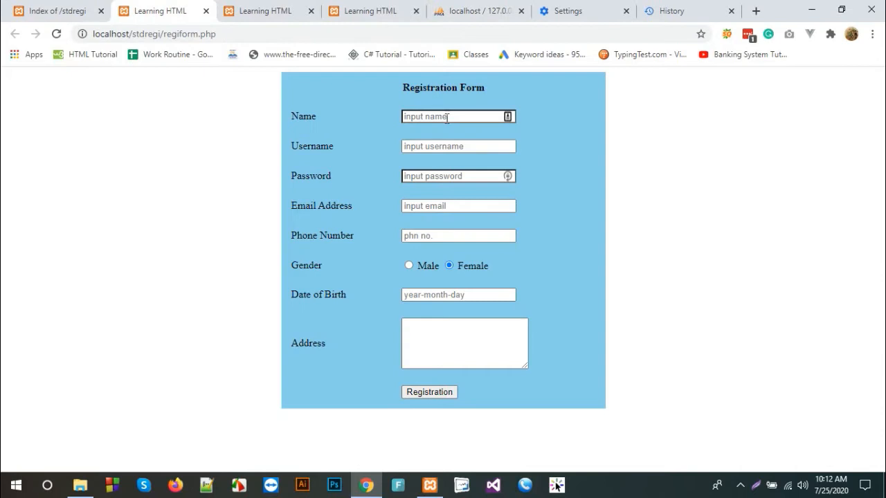
pyautogui.write('N')
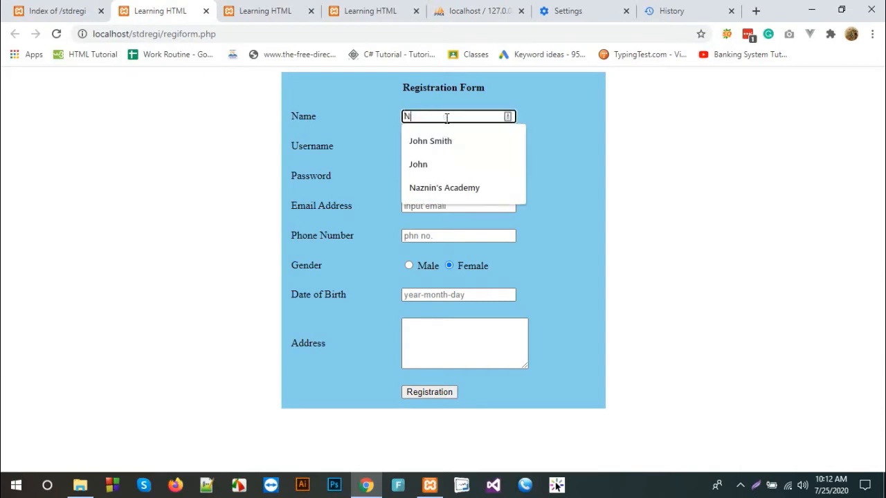
pyautogui.click(445, 188)
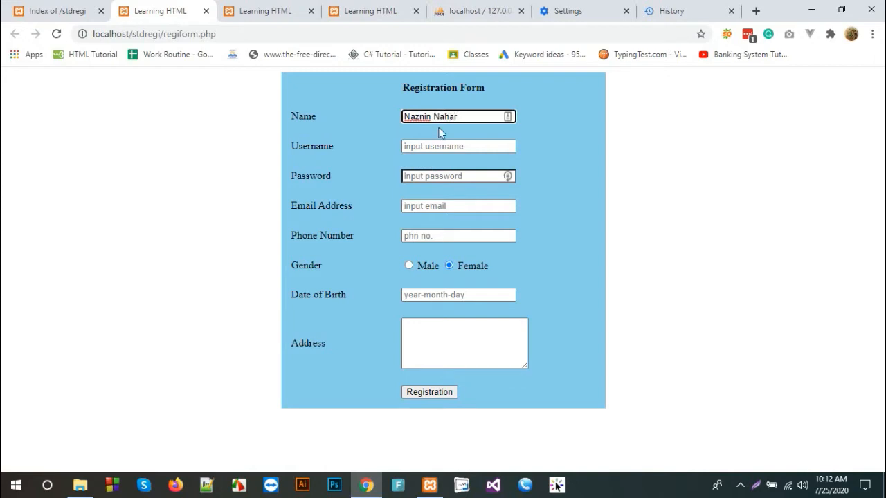
pyautogui.write('N')
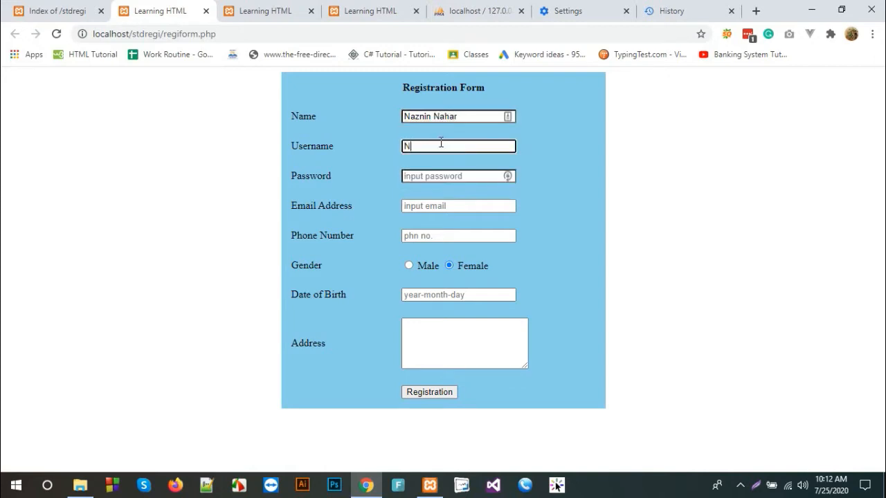
pyautogui.write('aznin')
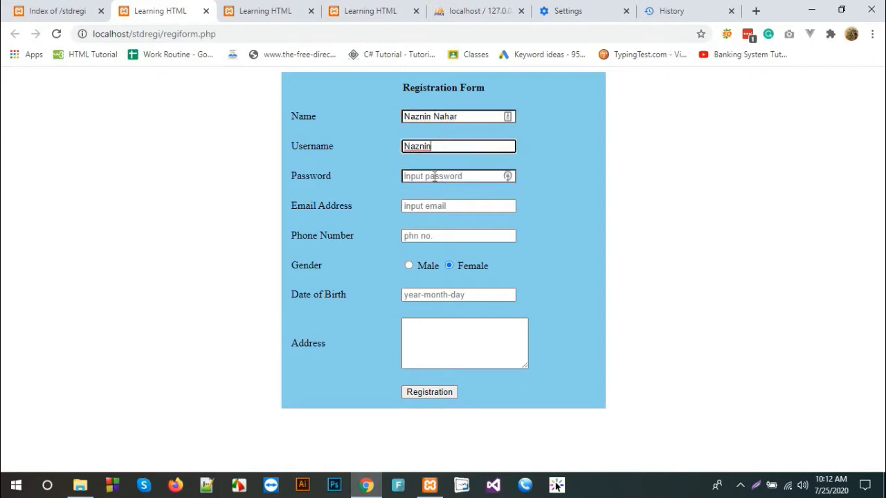
pyautogui.write('••••')
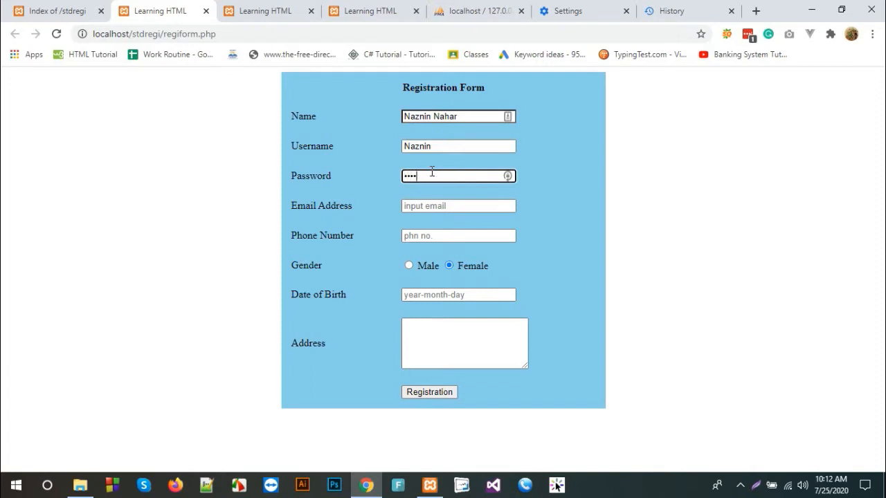
pyautogui.click(458, 205)
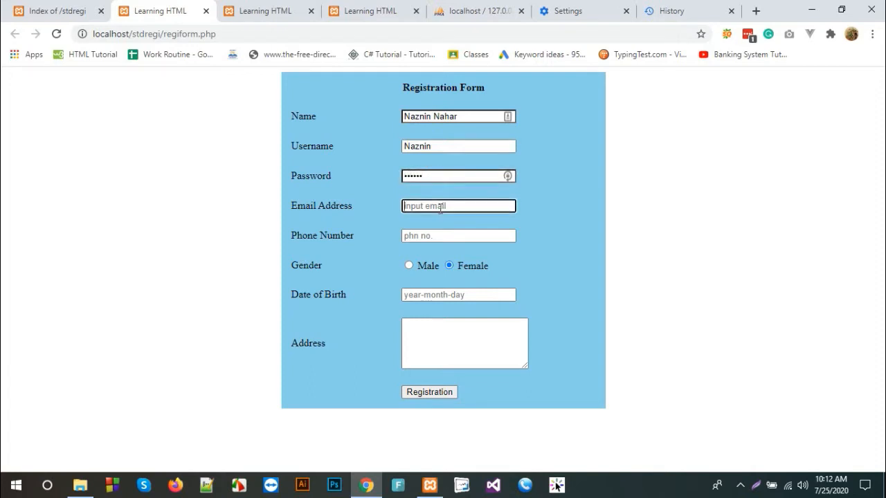
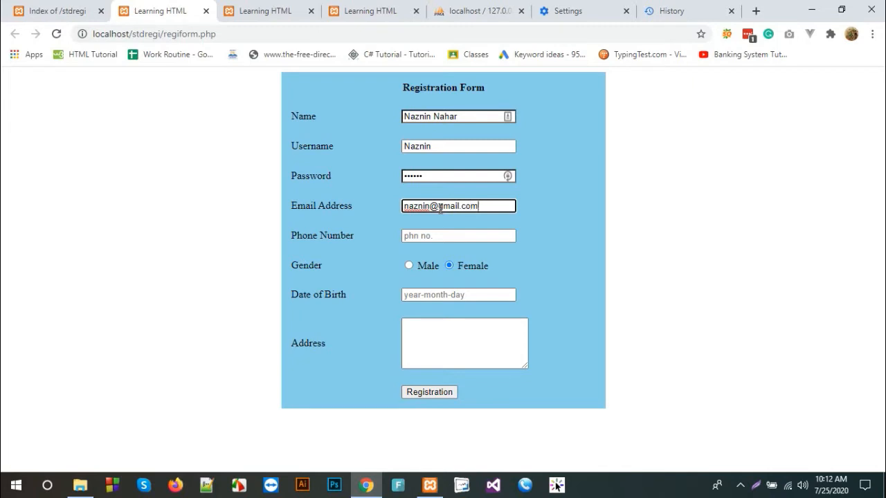
pyautogui.click(457, 235)
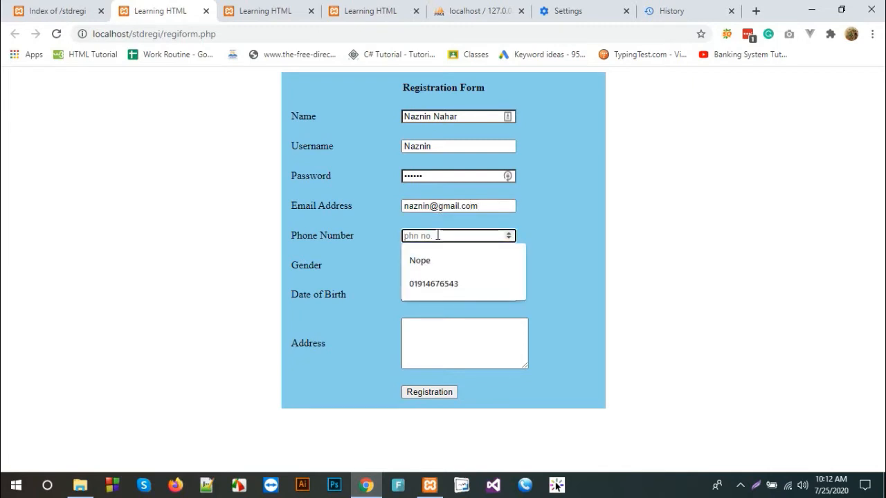
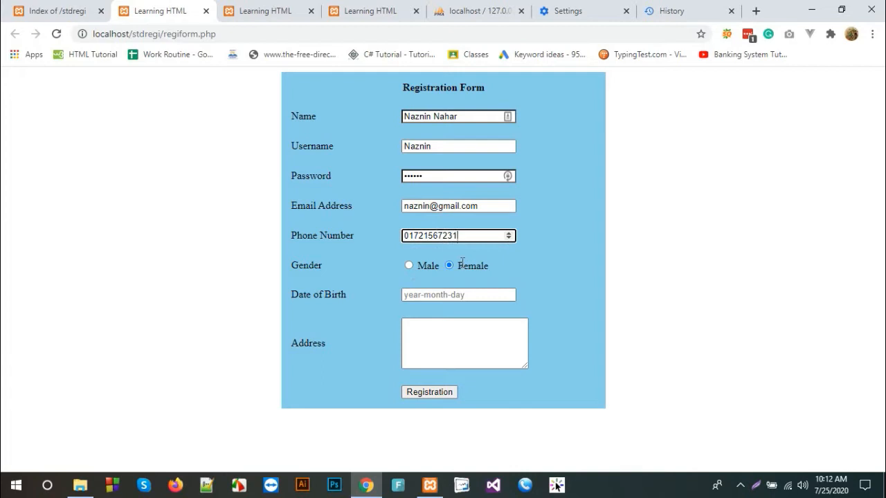
pyautogui.click(457, 293)
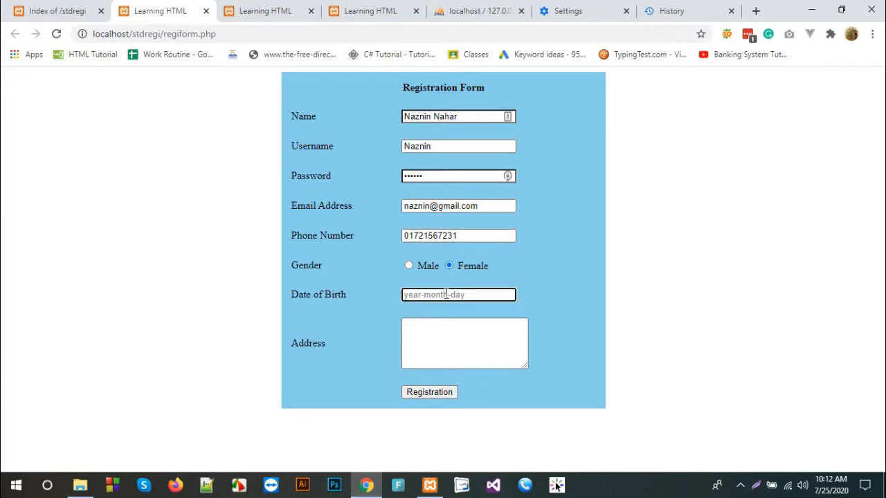
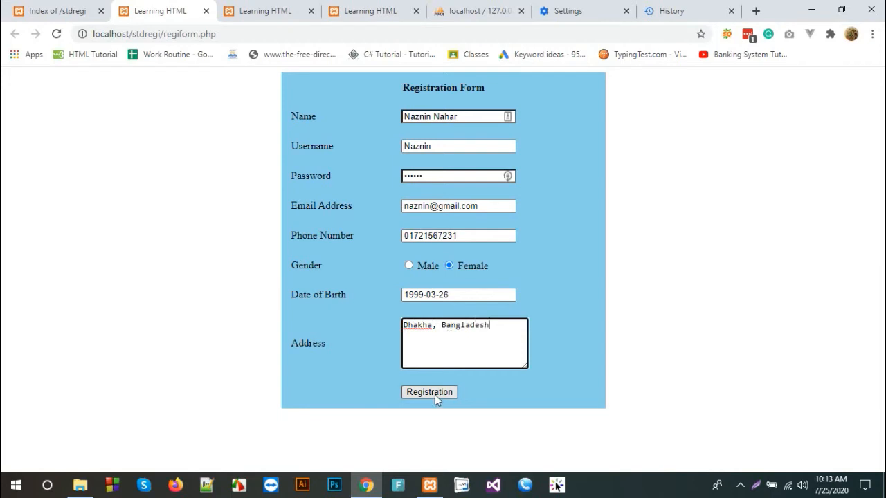
# Submit the registration and decline the LastPass save prompt, landing on the dashboard.
pyautogui.click(429, 393)
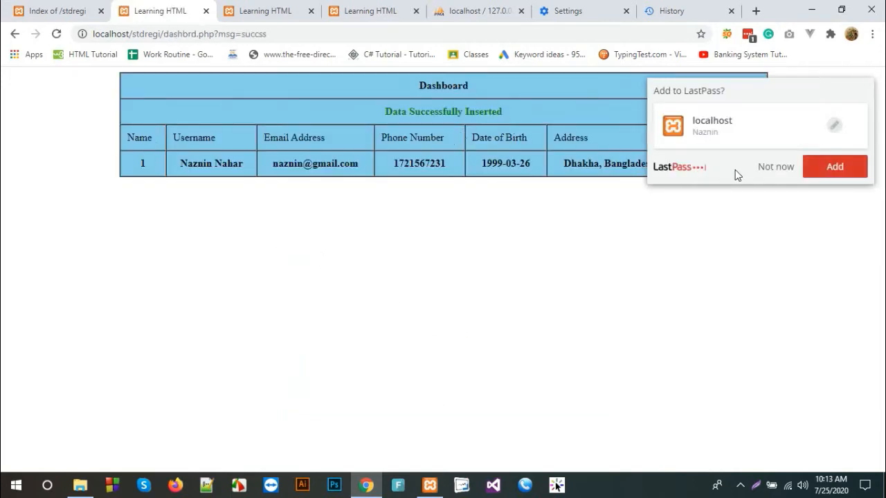
pyautogui.click(775, 166)
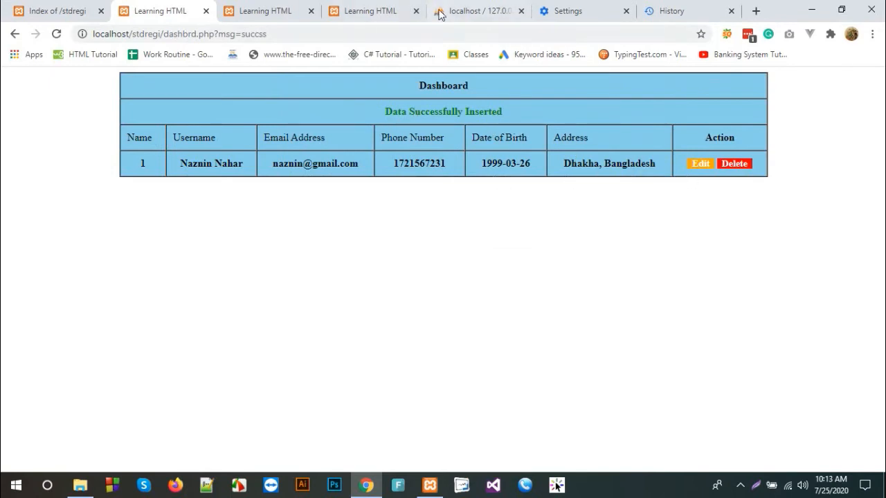
pyautogui.click(477, 11)
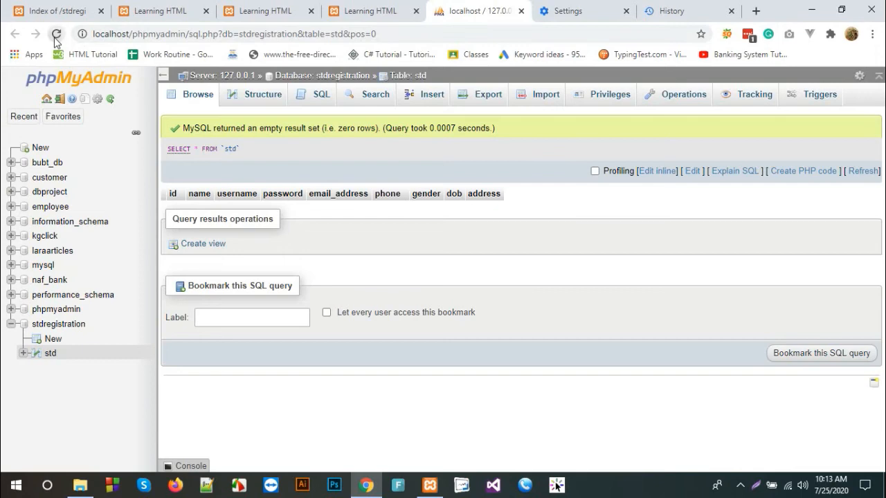
pyautogui.click(56, 34)
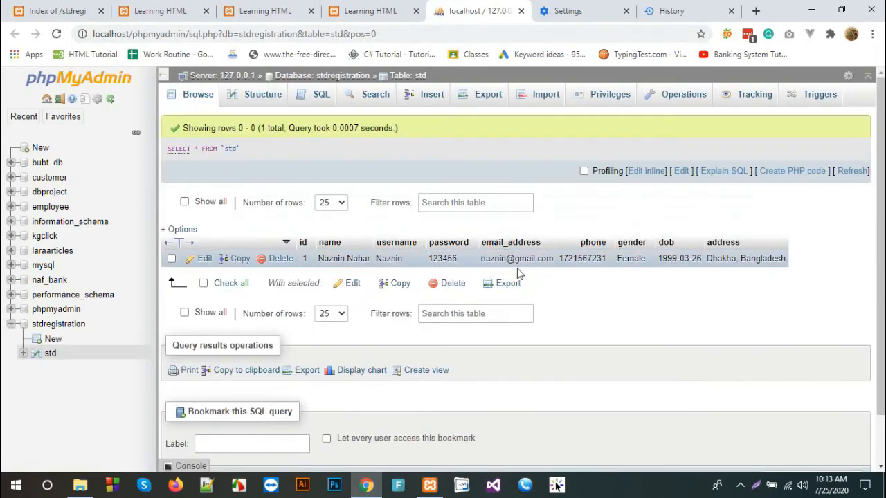
pyautogui.moveTo(284, 123)
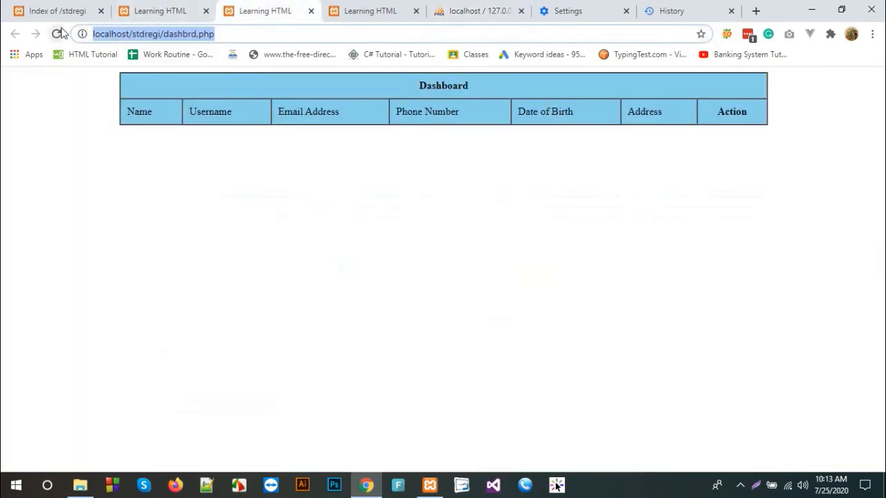
pyautogui.click(57, 34)
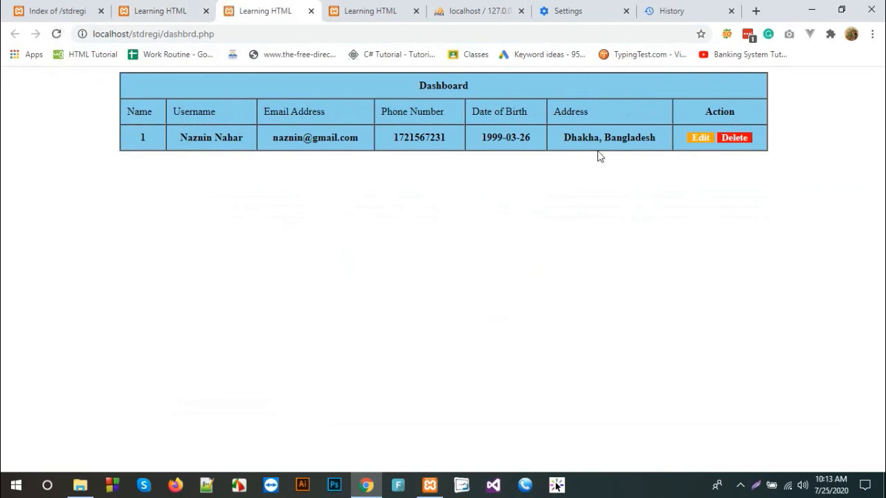
pyautogui.moveTo(691, 146)
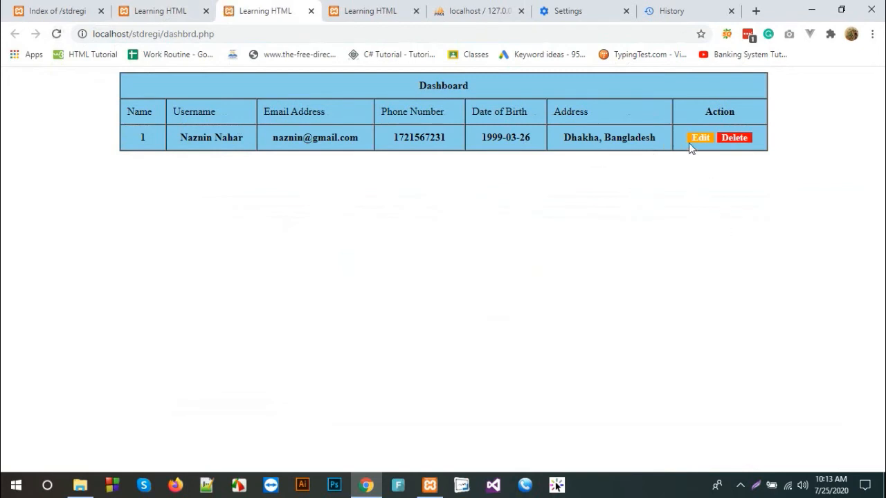
pyautogui.click(701, 137)
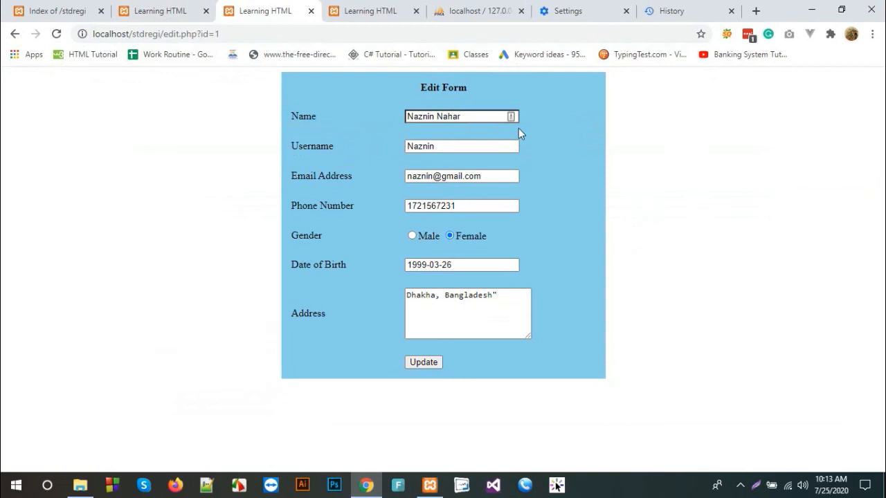
pyautogui.click(459, 116)
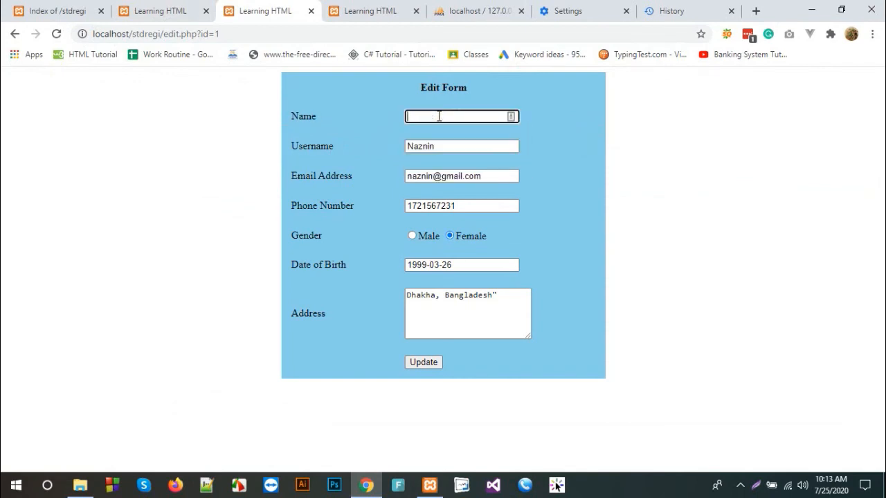
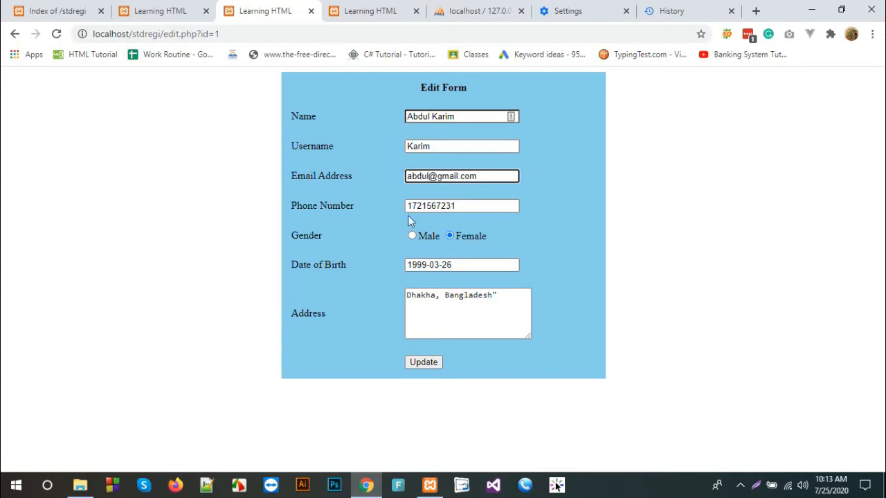
pyautogui.doubleClick(443, 205)
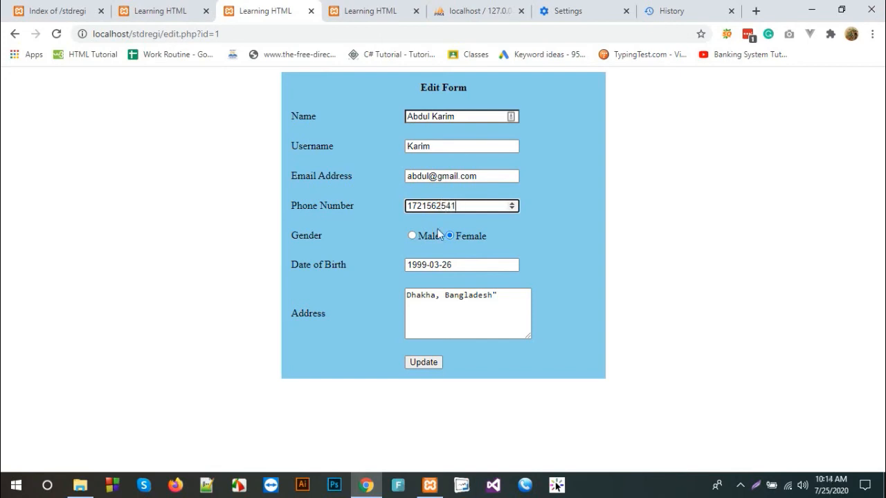
pyautogui.click(412, 236)
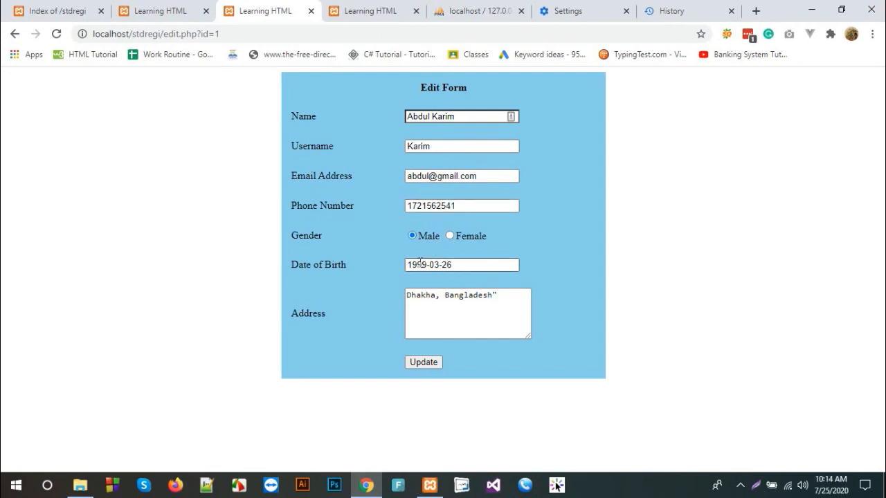
pyautogui.doubleClick(429, 264)
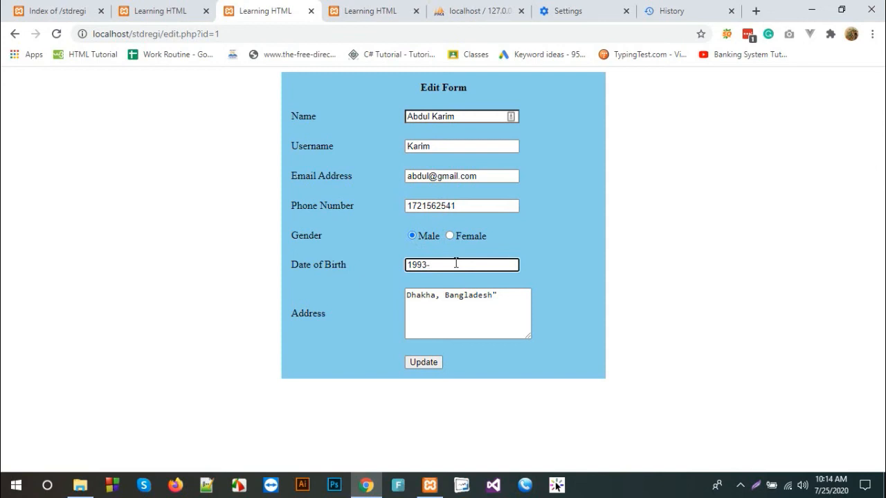
pyautogui.write('05')
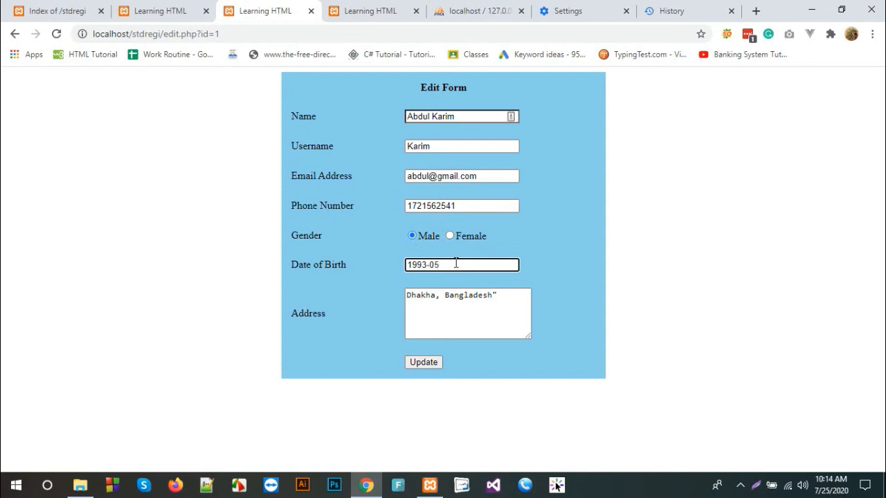
pyautogui.write('-21')
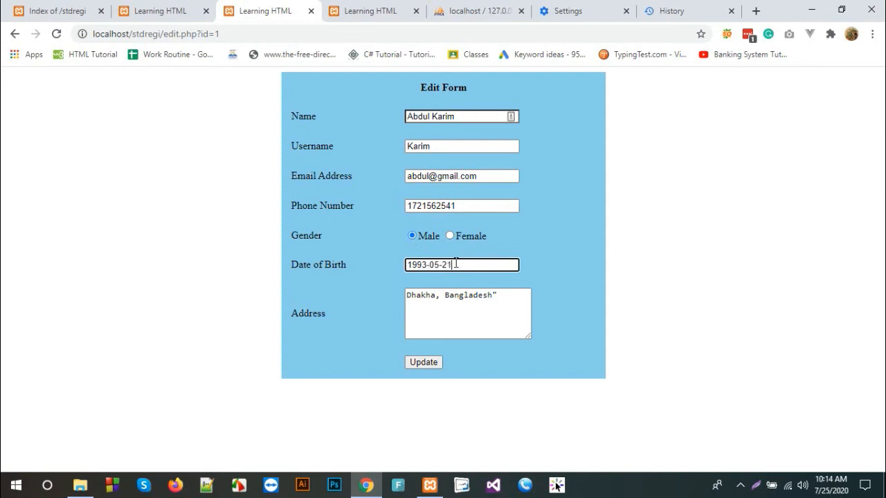
pyautogui.moveTo(422, 365)
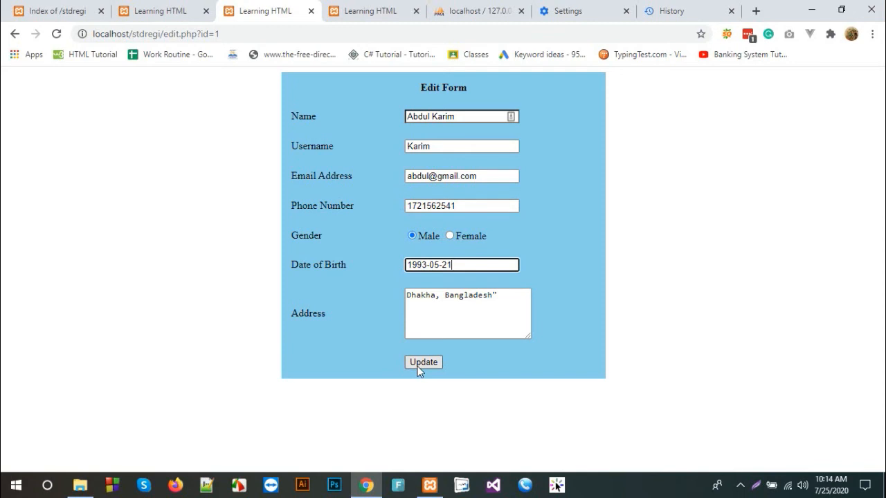
pyautogui.click(422, 363)
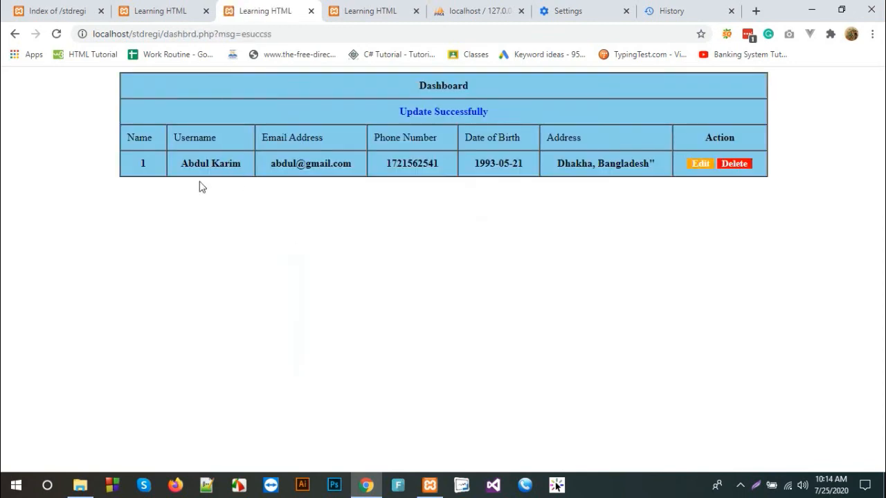
pyautogui.moveTo(276, 191)
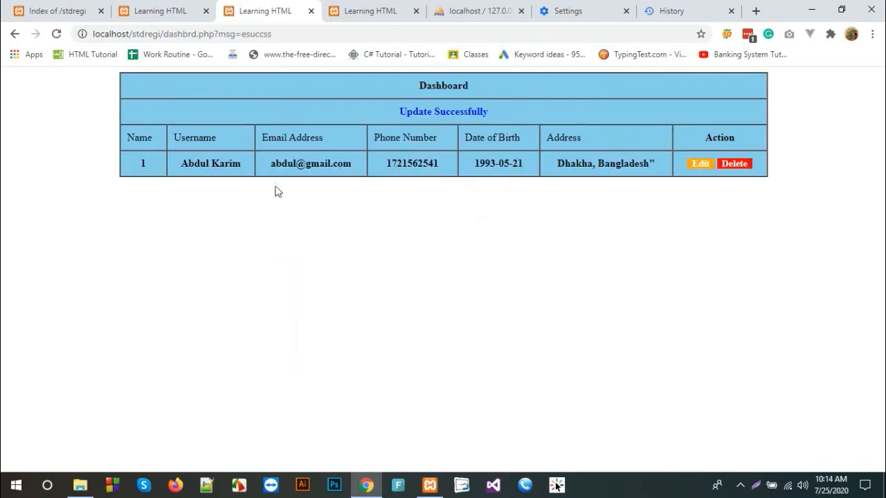
pyautogui.moveTo(678, 160)
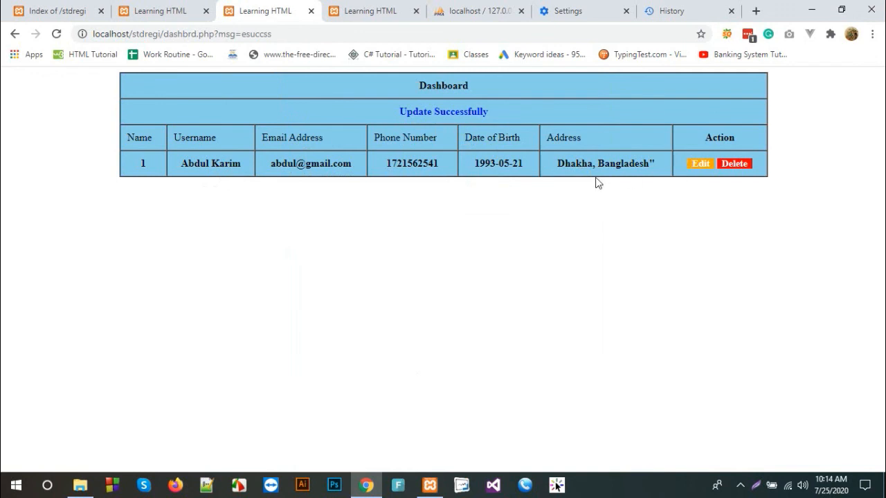
pyautogui.moveTo(523, 174)
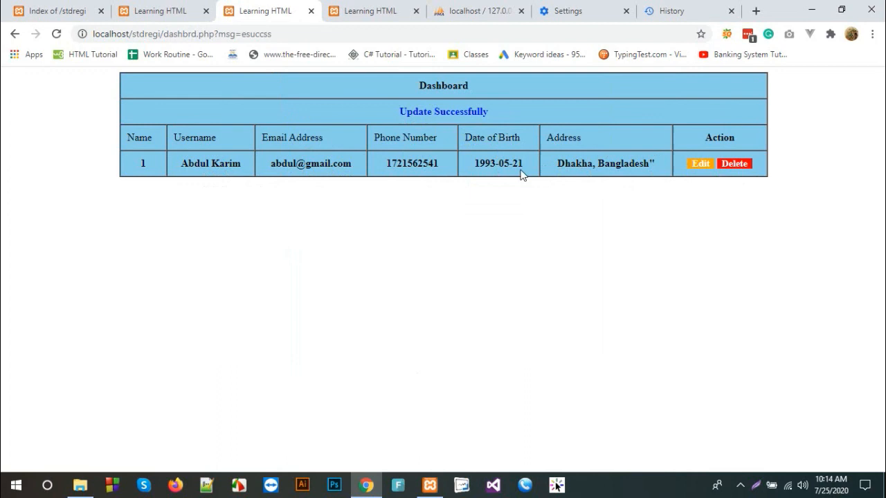
pyautogui.moveTo(733, 164)
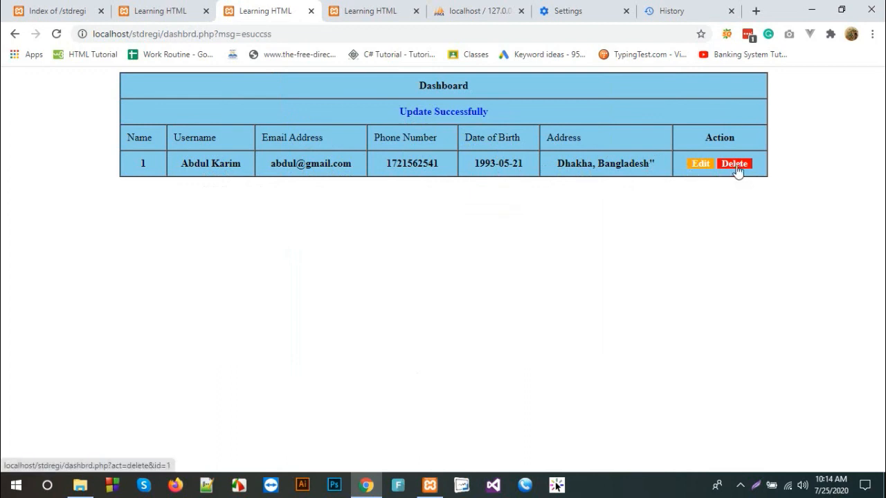
pyautogui.click(733, 163)
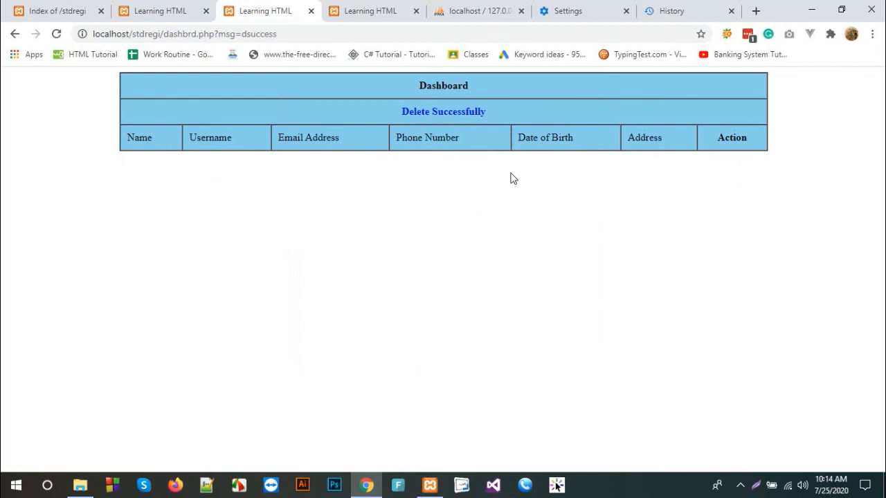
pyautogui.moveTo(528, 221)
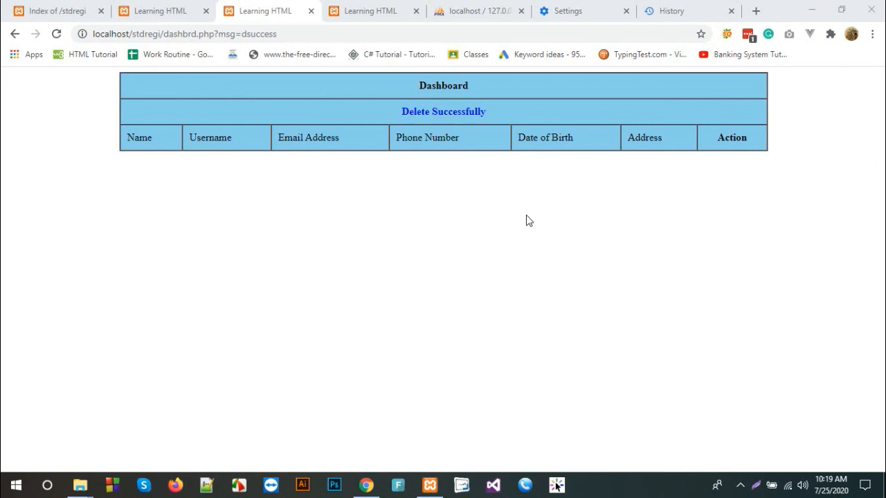
pyautogui.moveTo(513, 179)
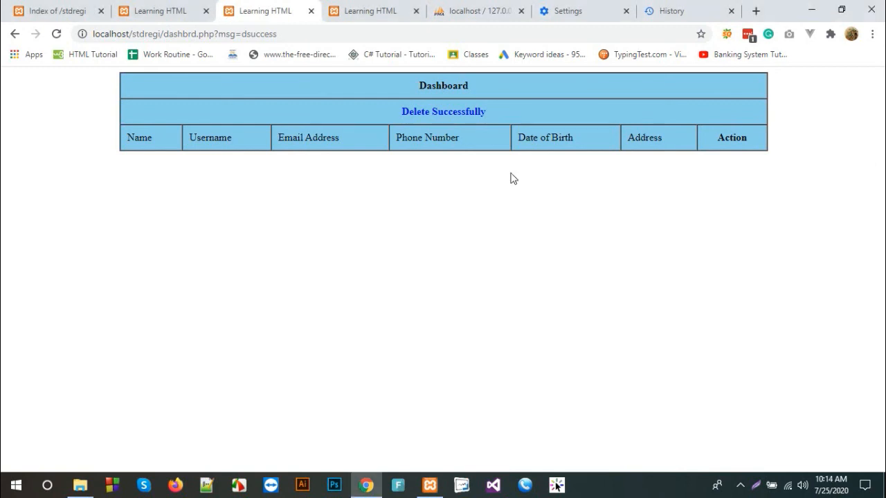